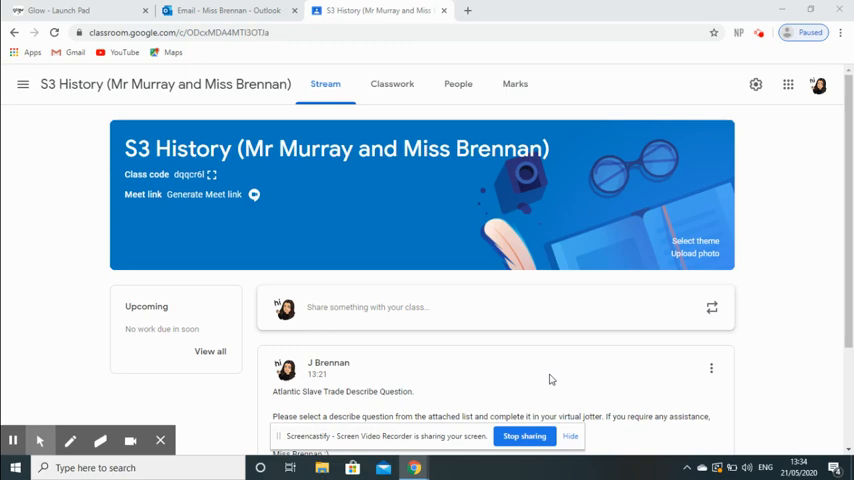
Step: Scroll the S3 History stream, then switch to the Classwork page
scroll("down", 3)
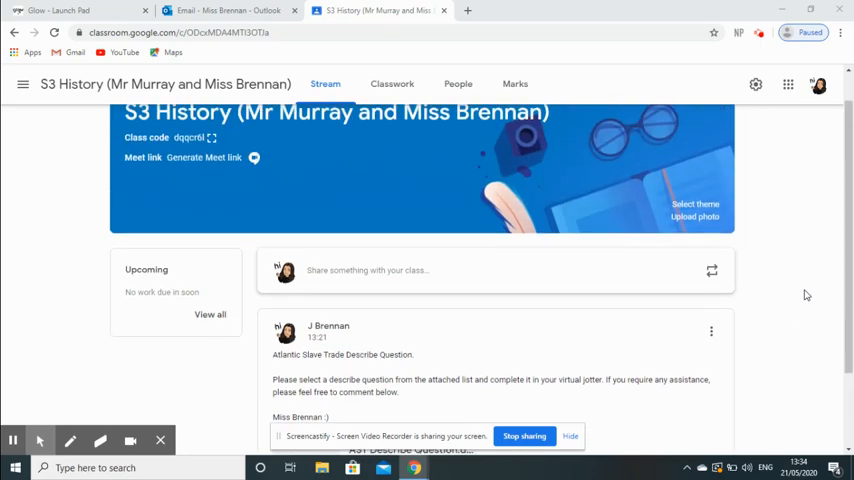
scroll("down", 3)
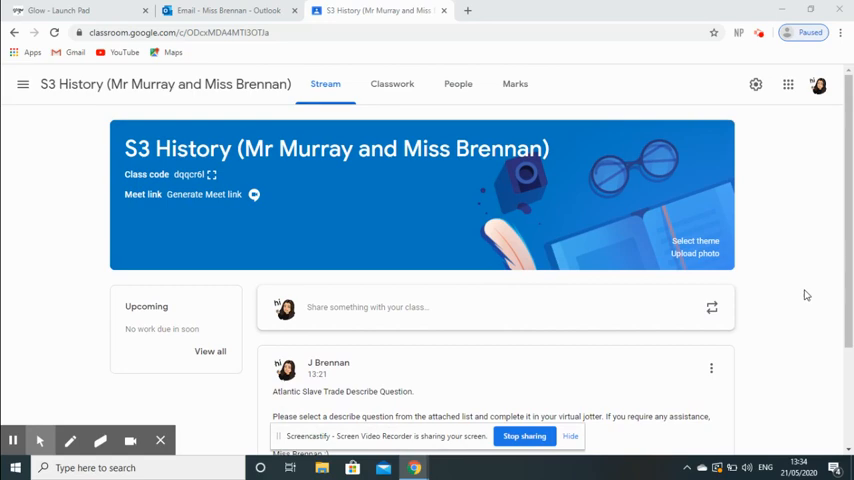
mouse_move(388, 66)
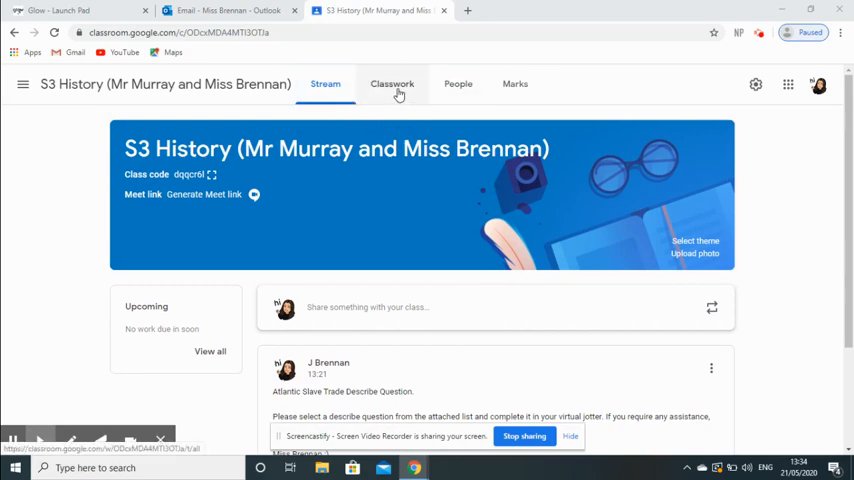
left_click(392, 83)
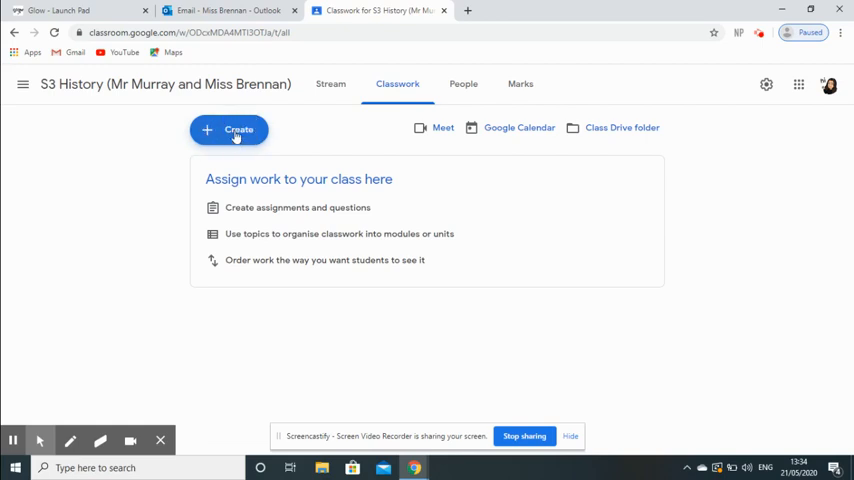
Step: Choose Assignment from the Create menu to start a blank assignment
left_click(228, 130)
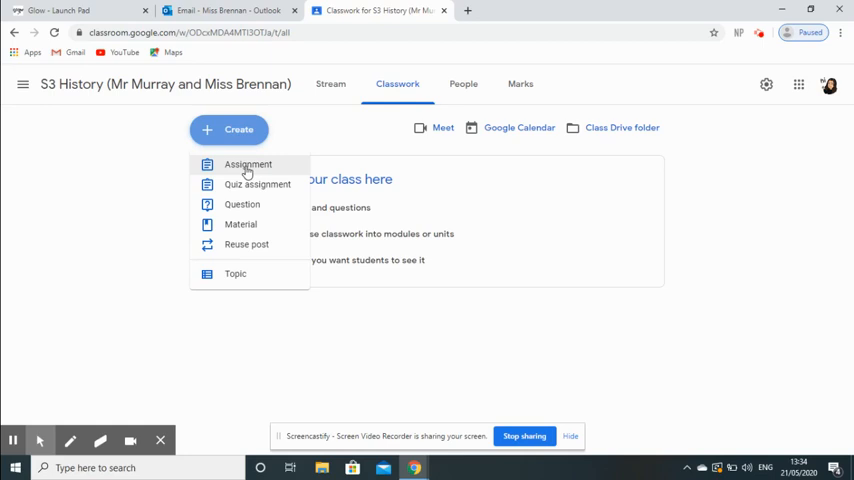
left_click(247, 164)
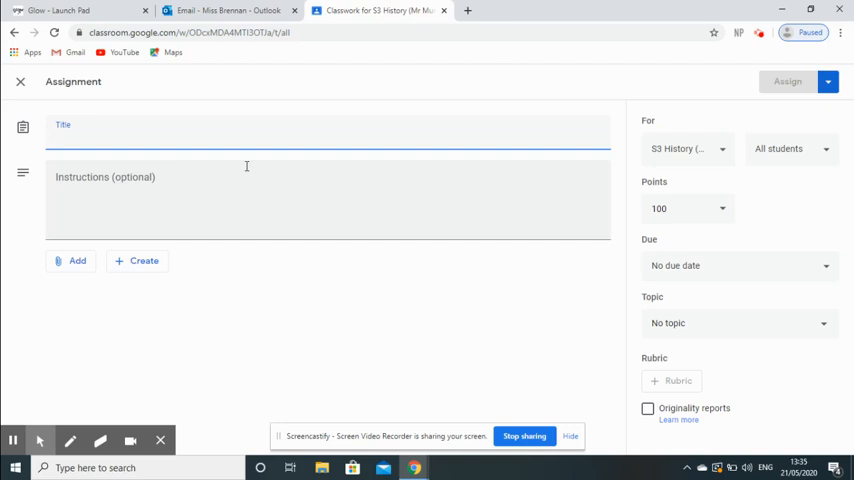
Step: Title the assignment 'Virtual Jotter' and add welcome and weekly hand-in instructions
left_click(57, 138)
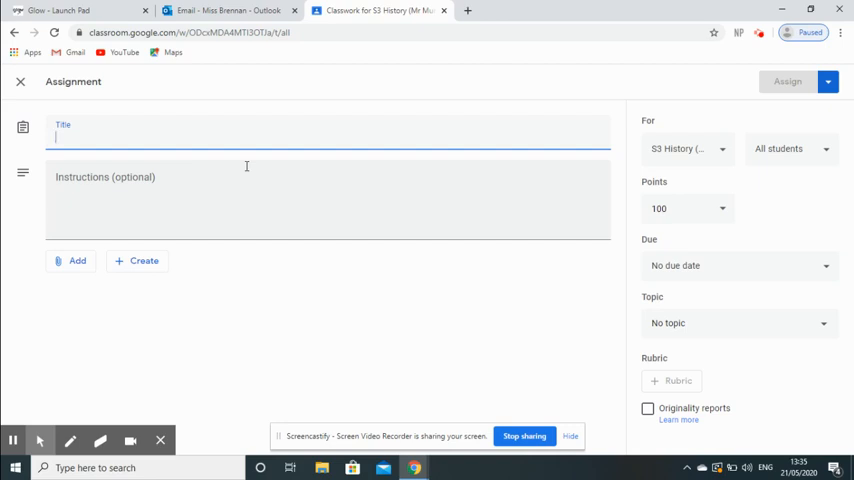
type("Virtual Jotter")
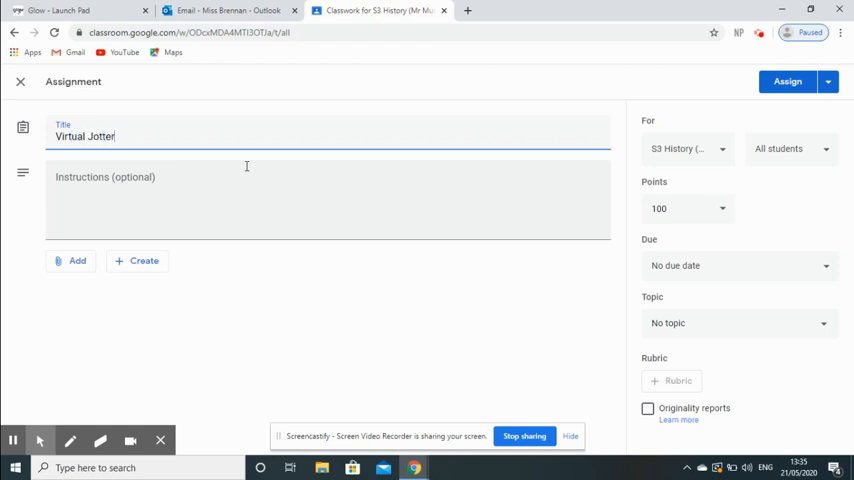
left_click(247, 177)
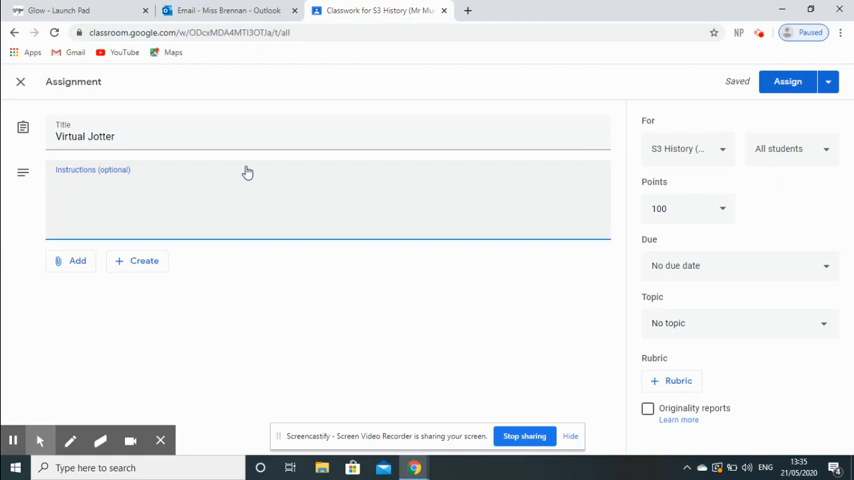
type("Welcome to your Virtual Jotter. Please complete your weekly tasks here and remember to click \"hand in\". This sends your work to your teacher and allows them to mark it, provide you with feedback and return it to you.")
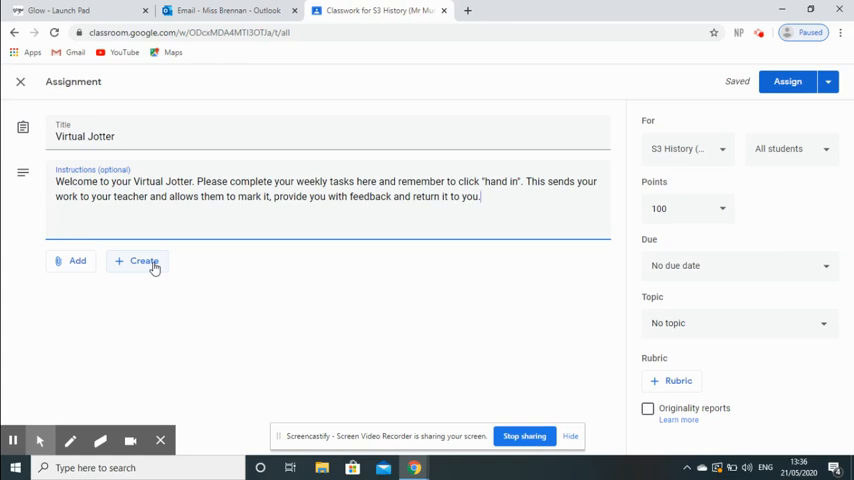
left_click(143, 261)
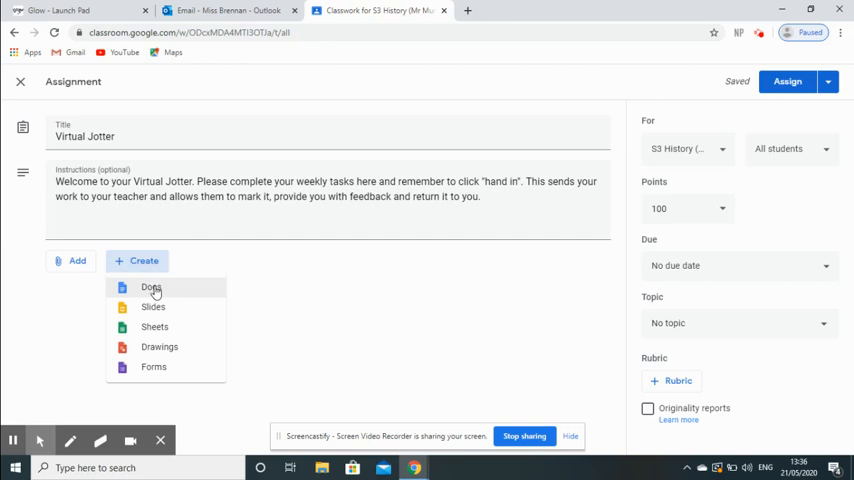
Step: Attach a new blank Google Doc via Create > Docs
left_click(151, 287)
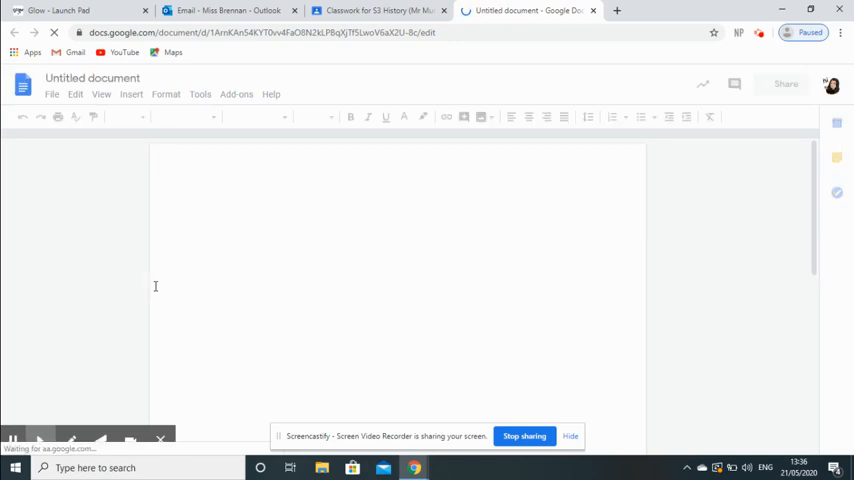
Step: Rename the untitled doc 'Virtual Jotter' and view its S3 History folder location
left_click(210, 209)
type("Virtu")
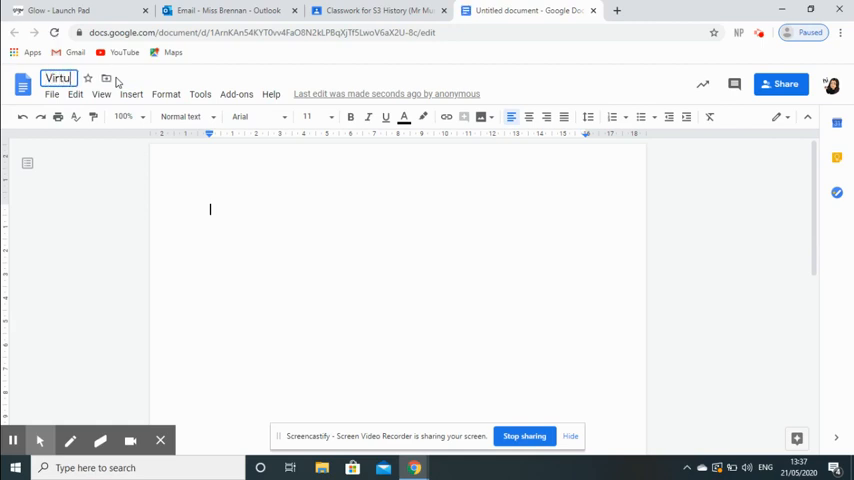
type("al Jotter")
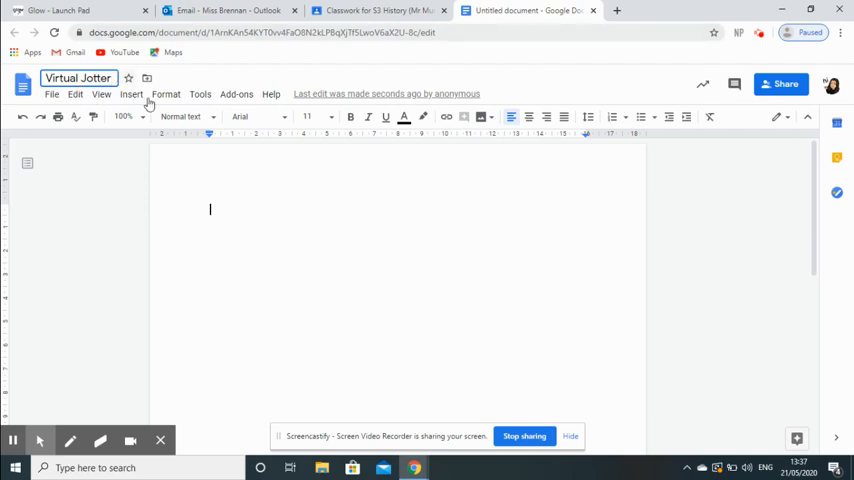
mouse_move(147, 78)
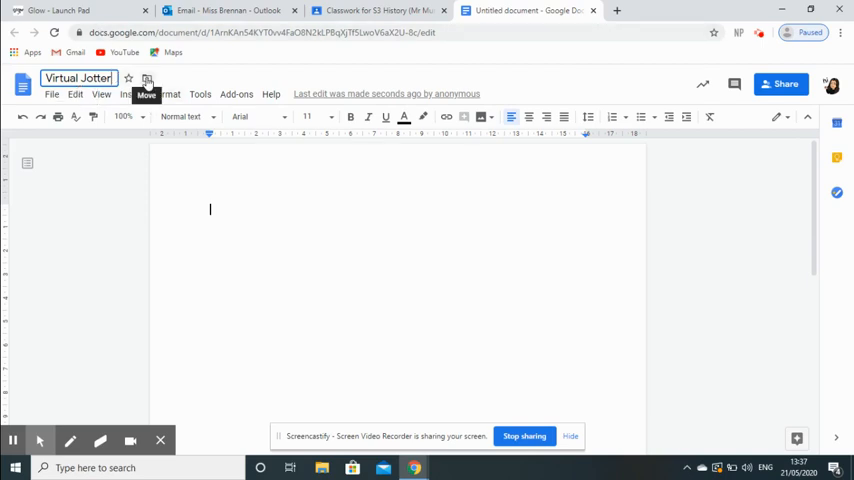
left_click(147, 79)
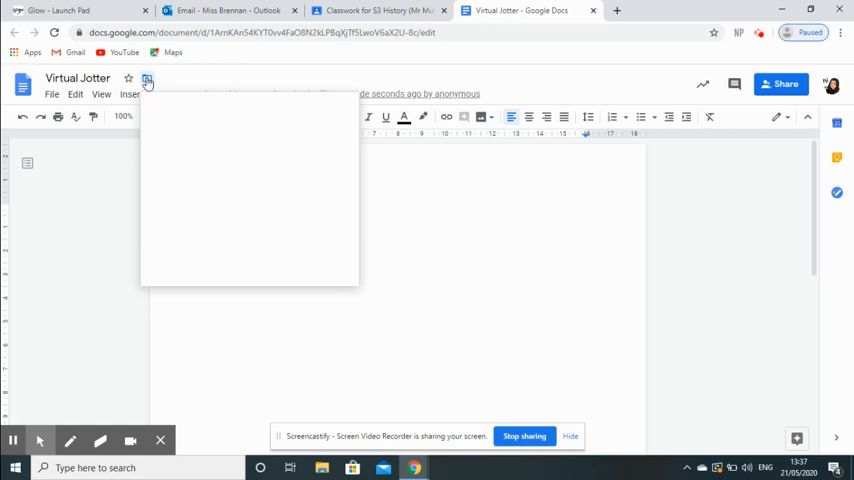
left_click(146, 79)
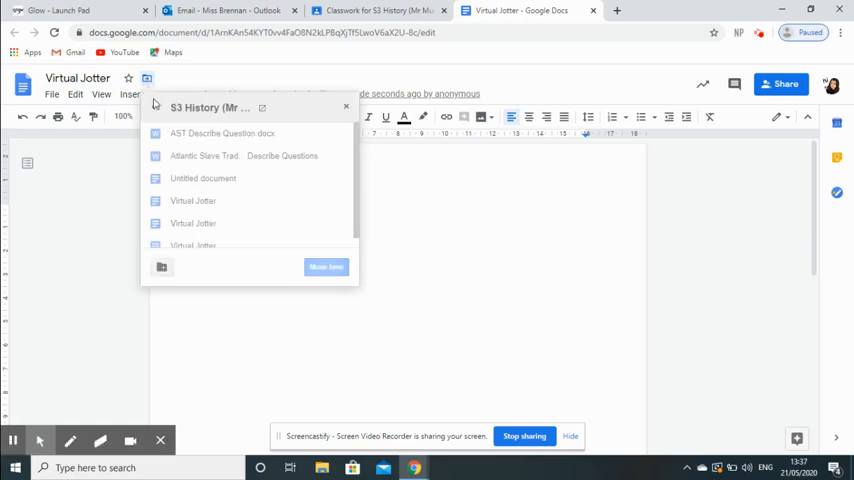
mouse_move(234, 90)
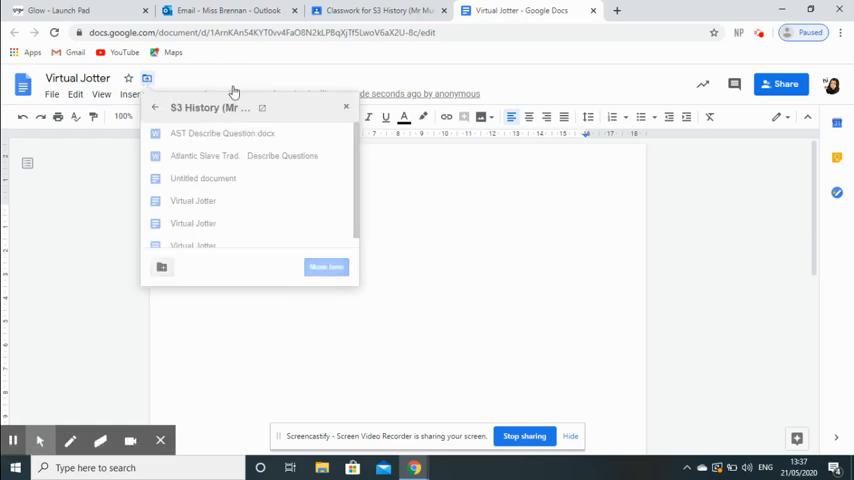
mouse_move(184, 73)
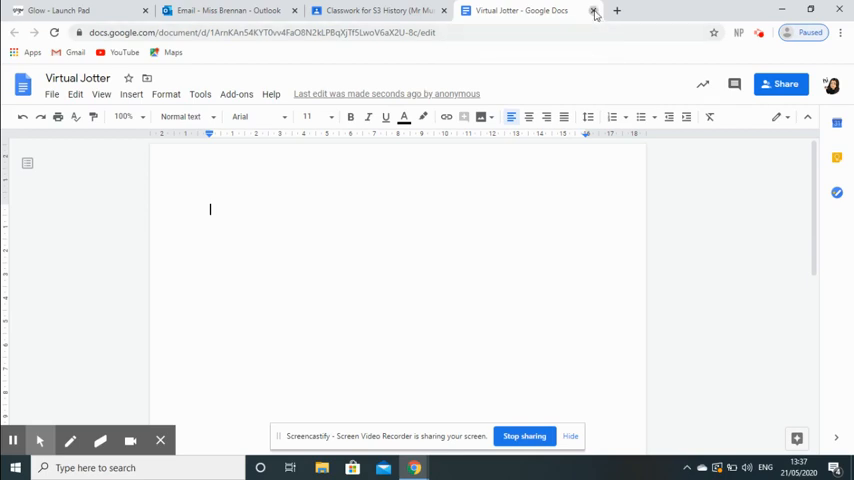
Step: Close the doc and set the attachment to 'Make a copy for each student'
left_click(594, 11)
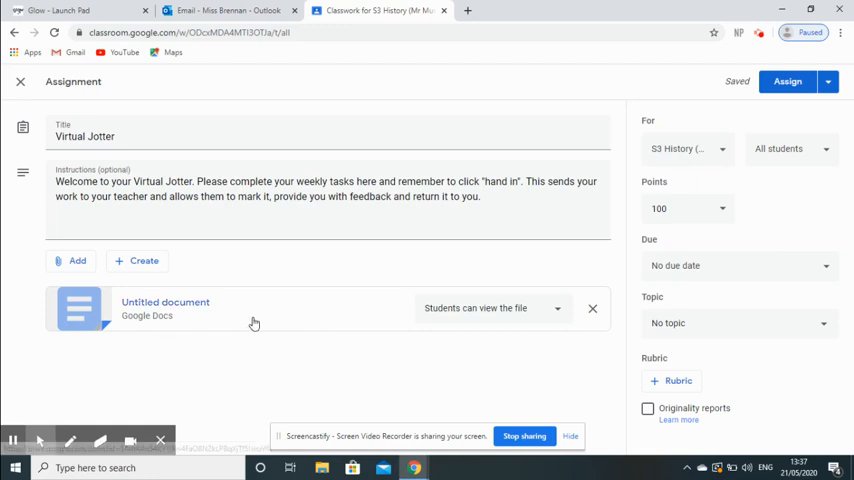
mouse_move(254, 324)
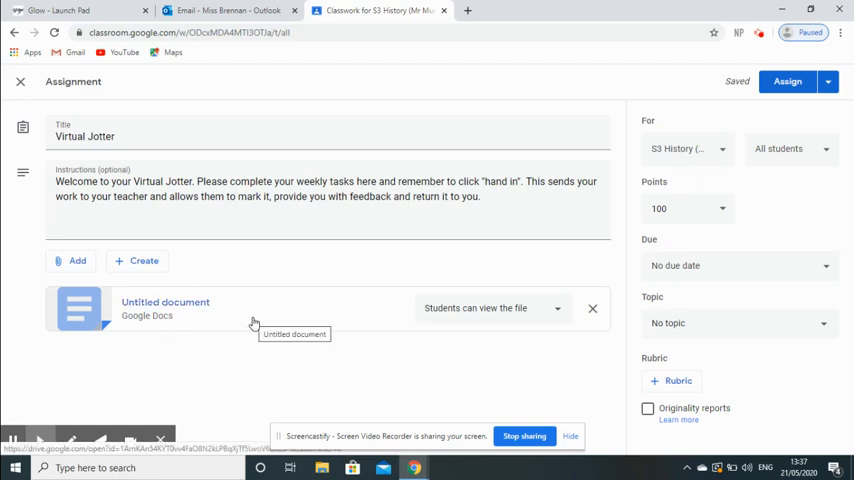
mouse_move(238, 336)
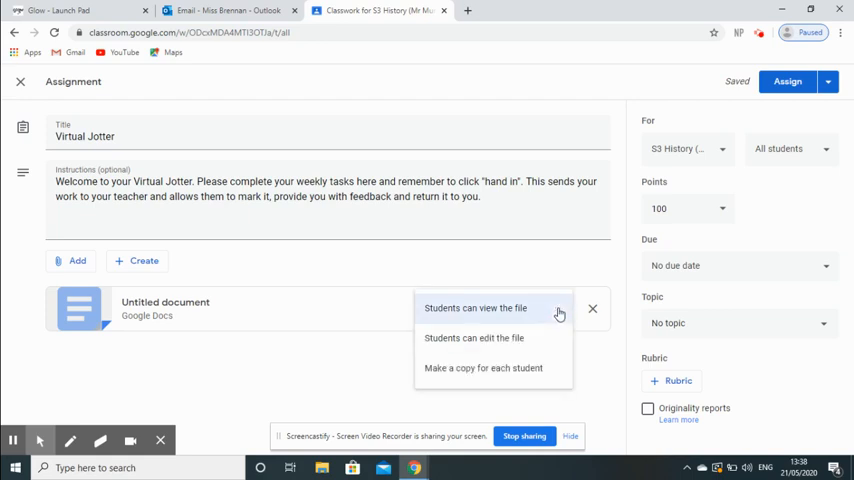
mouse_move(528, 320)
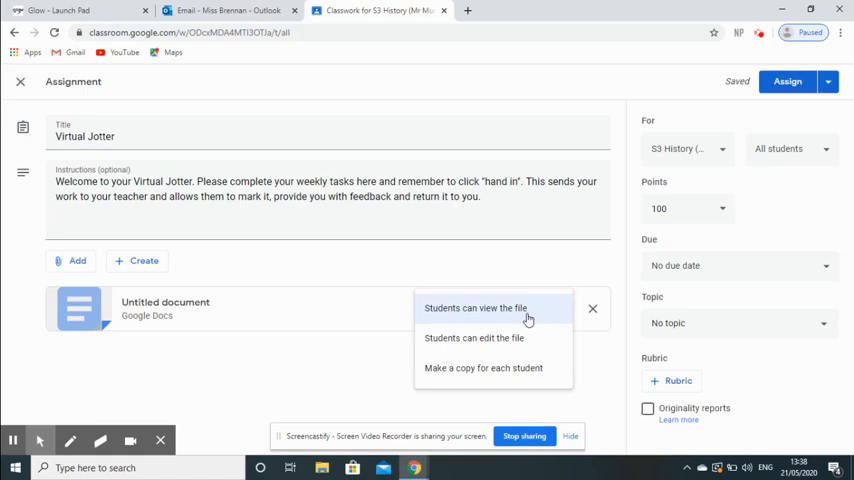
mouse_move(529, 345)
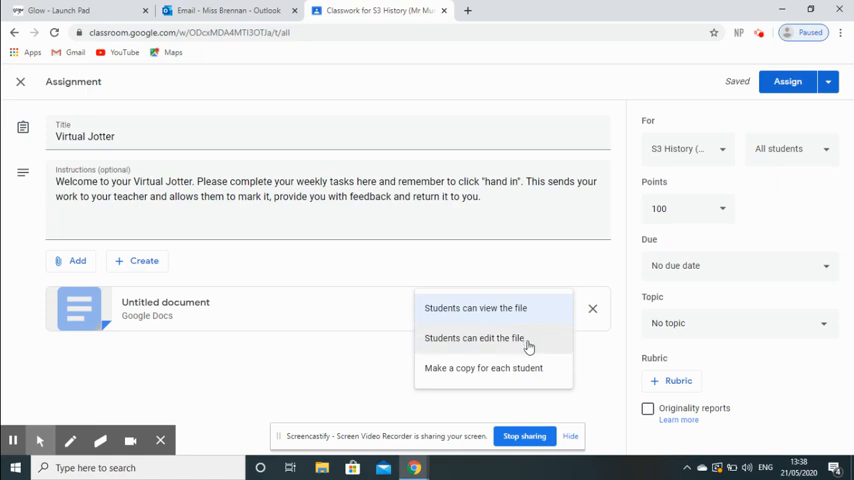
mouse_move(540, 368)
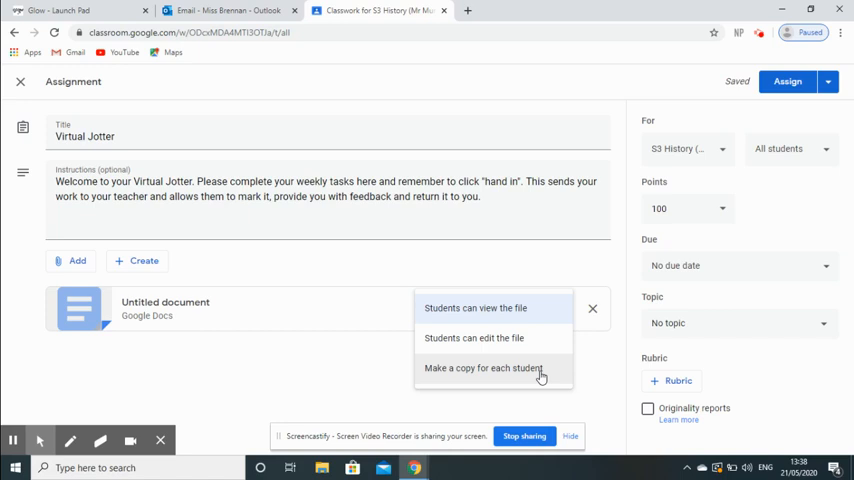
left_click(483, 368)
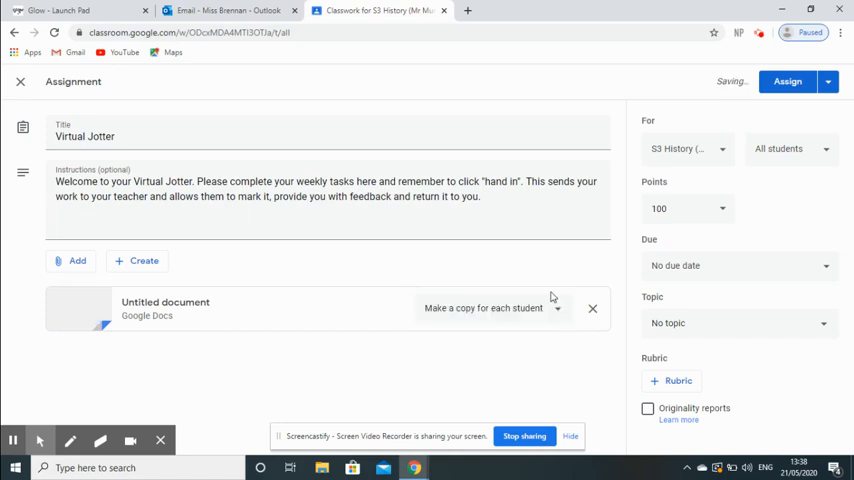
mouse_move(556, 313)
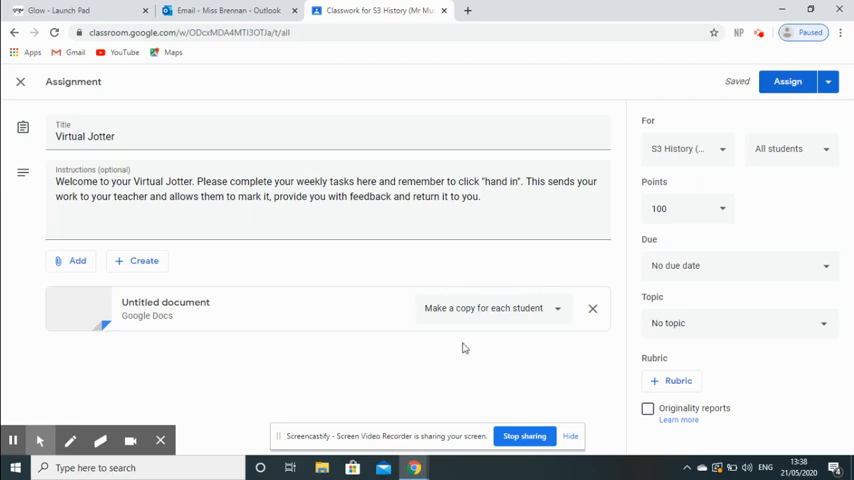
mouse_move(525, 347)
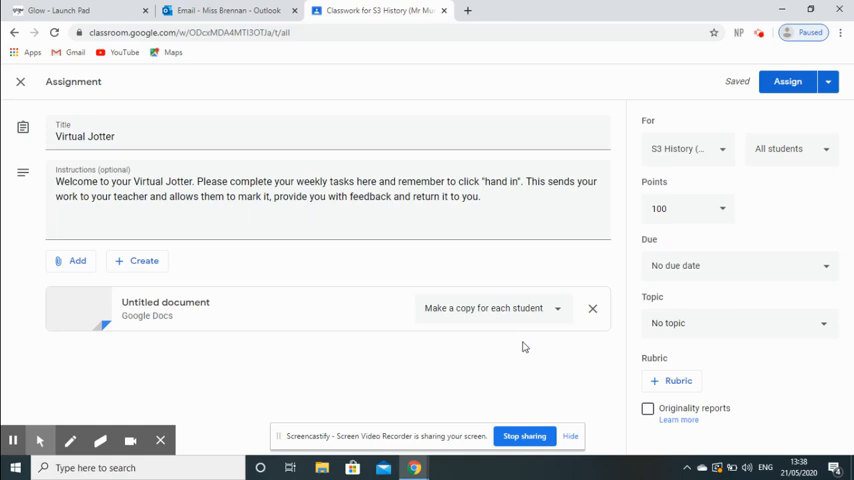
mouse_move(772, 132)
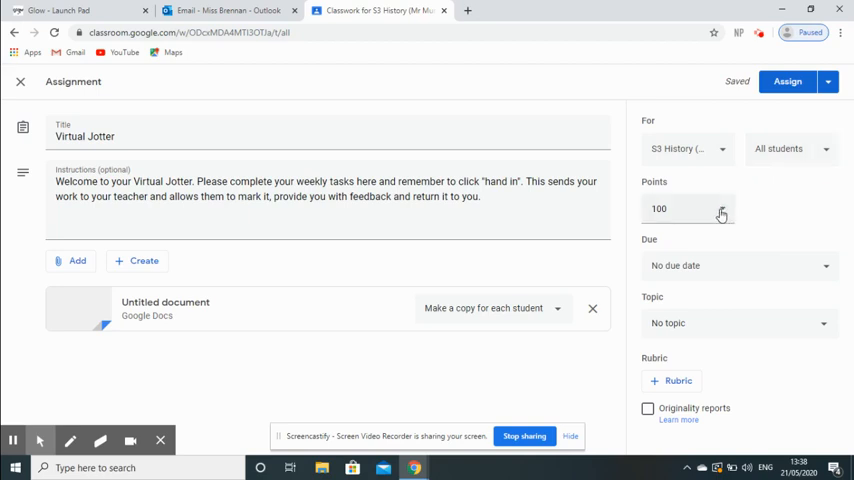
Step: Set points to Unmarked and create the topic 'Virtual Jotter' for the assignment
left_click(722, 213)
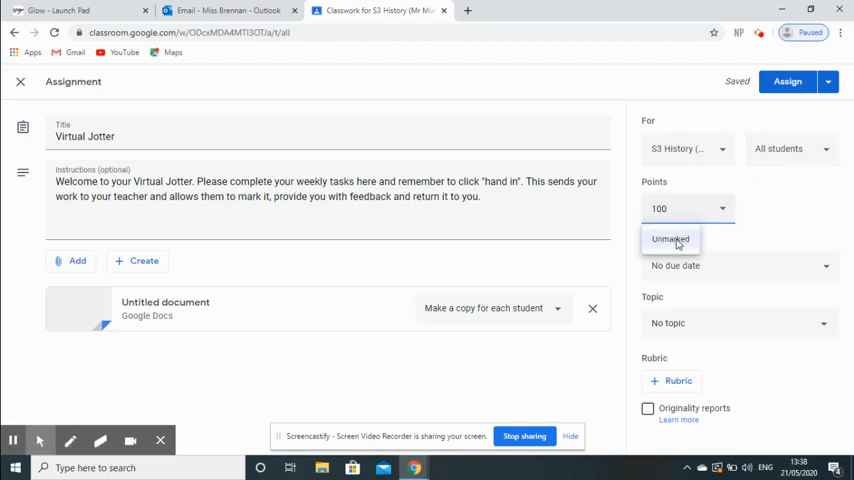
left_click(669, 239)
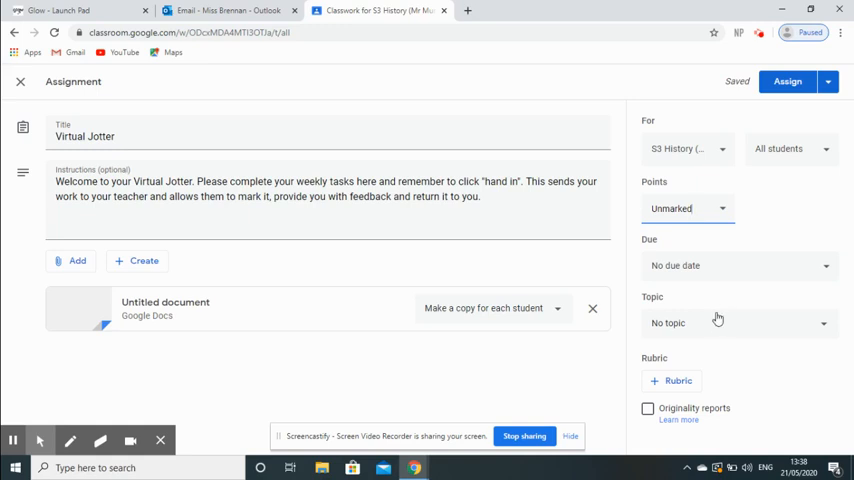
left_click(740, 322)
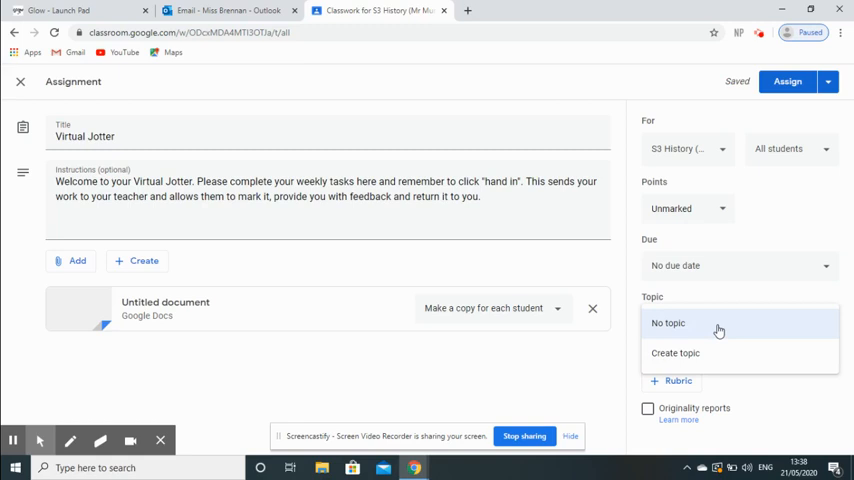
mouse_move(714, 342)
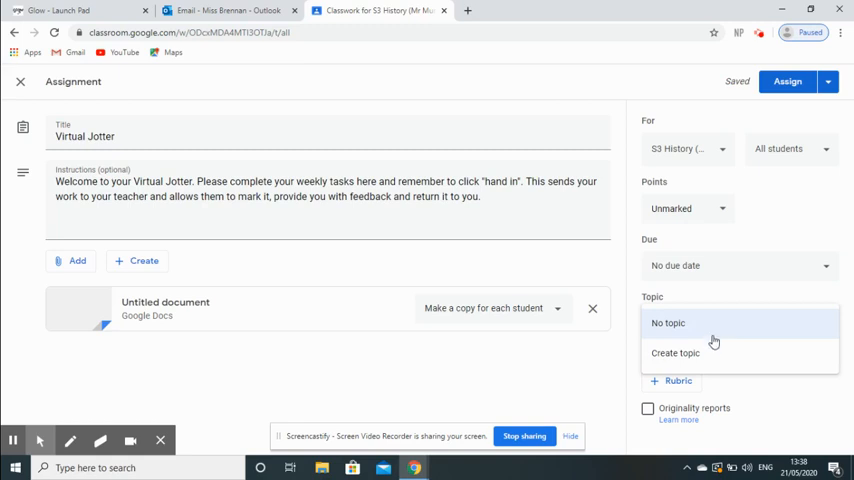
mouse_move(700, 353)
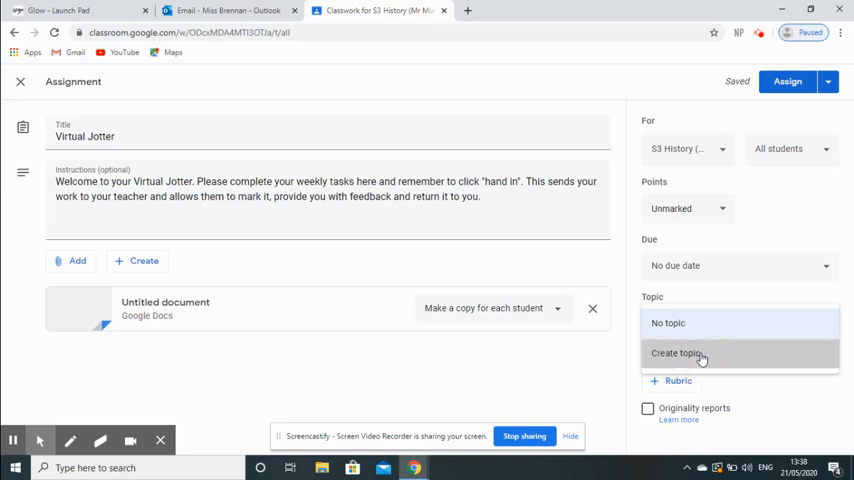
type("Virtual Jo")
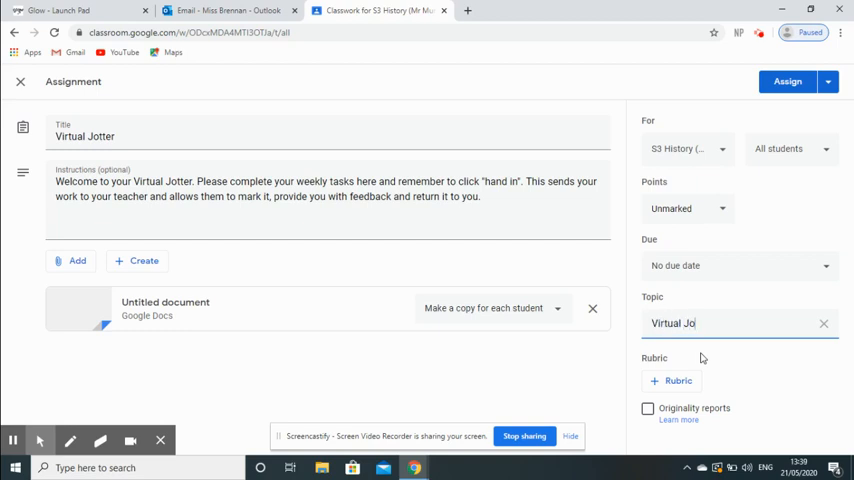
type("tter")
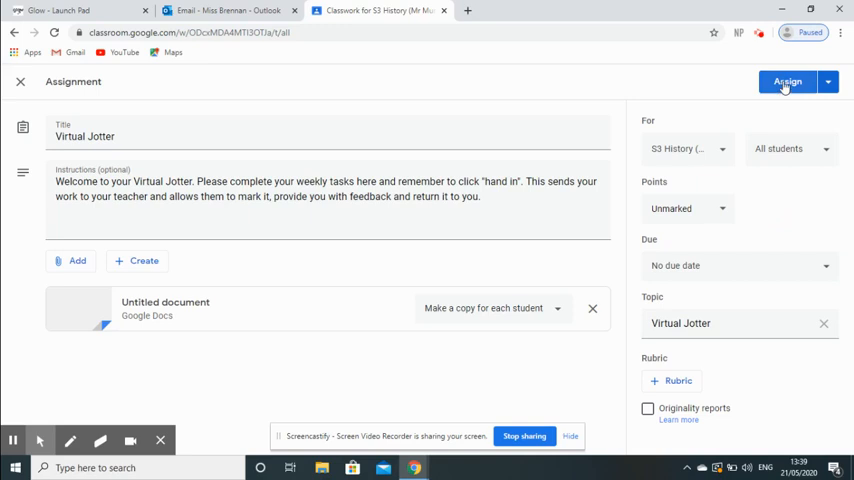
Step: Assign the Virtual Jotter assignment to S3 History
left_click(788, 81)
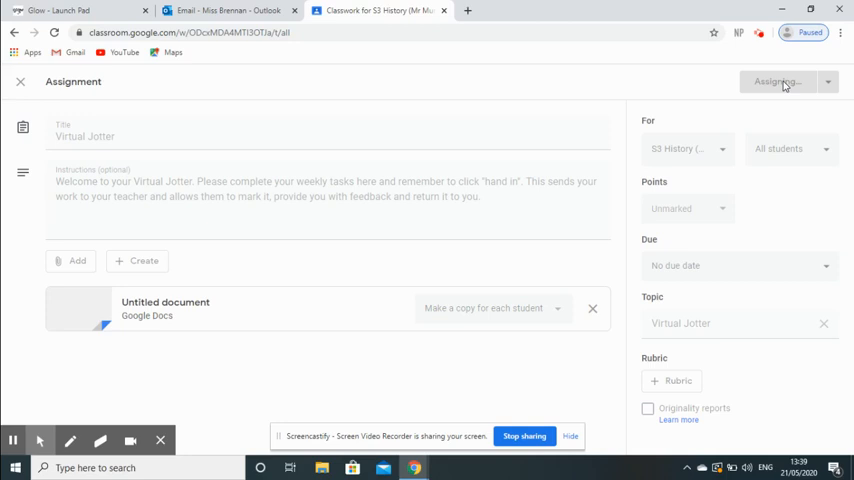
left_click(779, 81)
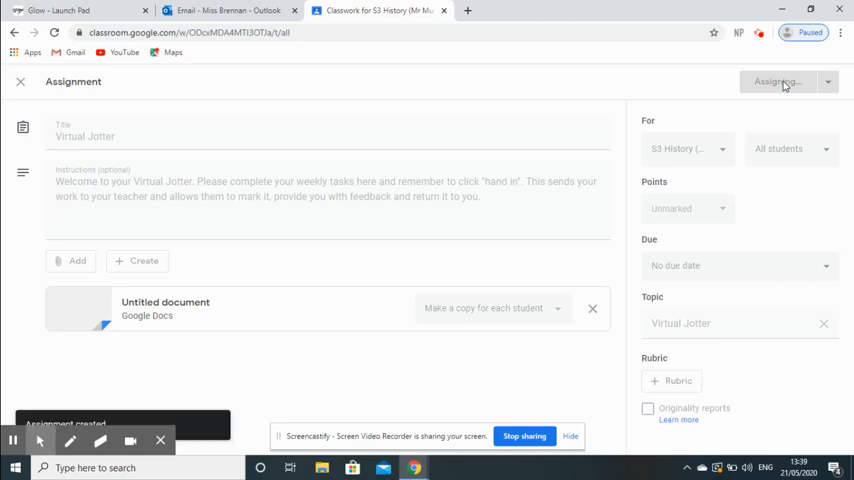
left_click(778, 81)
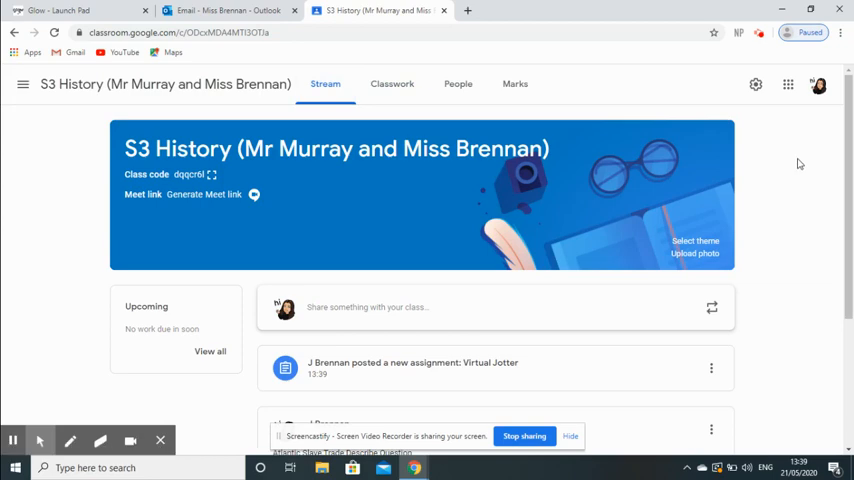
Step: Open Classwork and expand Virtual Jotter to view its instructions and attached doc
scroll("down", 3)
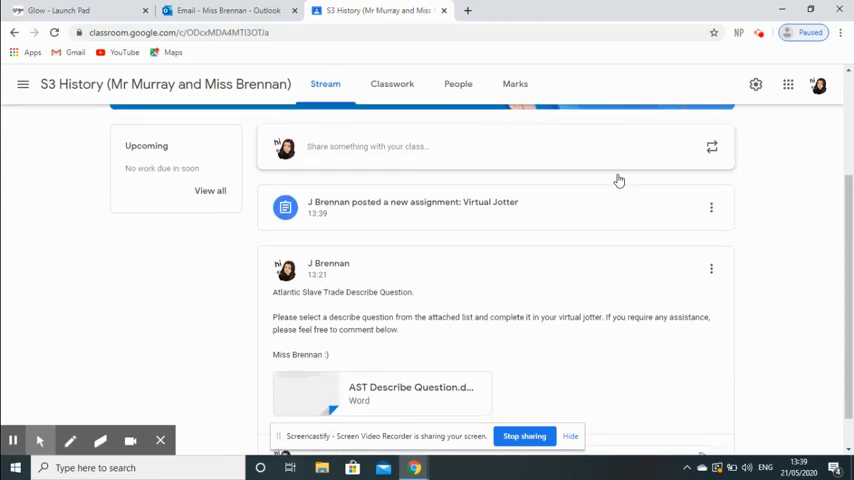
mouse_move(516, 258)
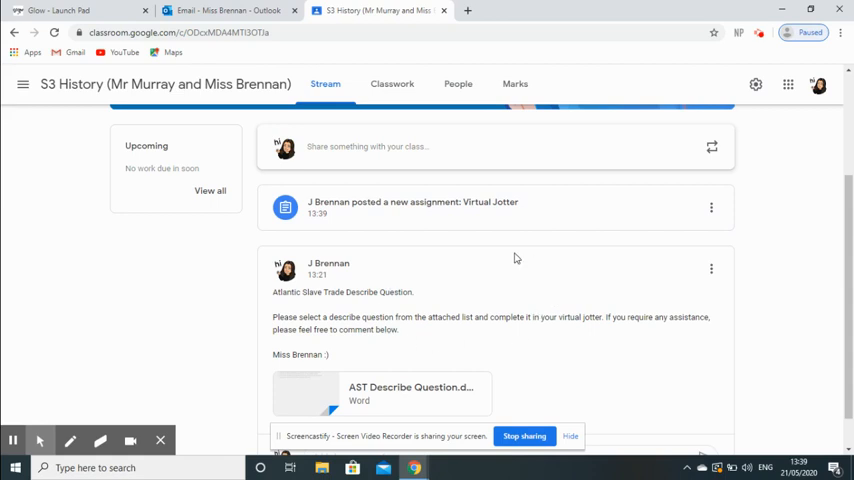
mouse_move(379, 181)
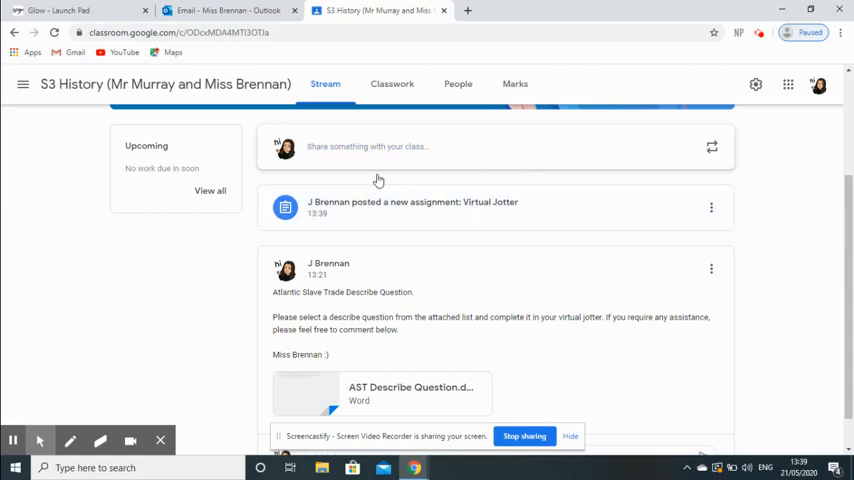
scroll("up", 3)
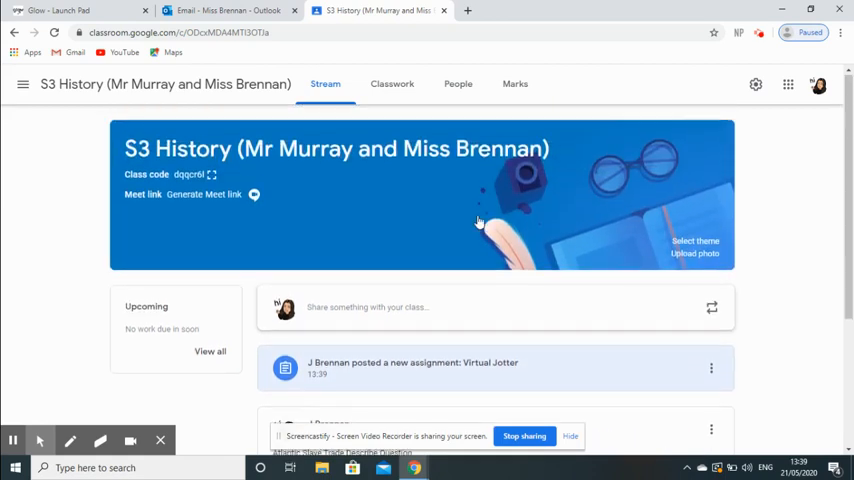
left_click(392, 83)
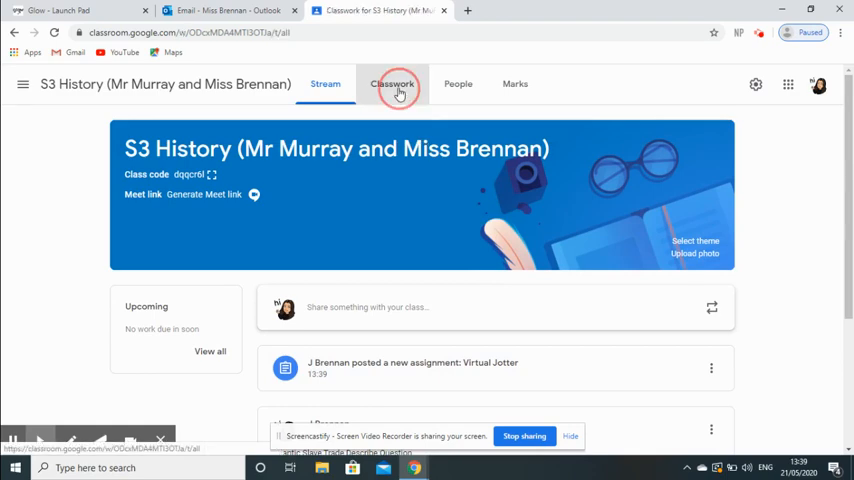
left_click(392, 84)
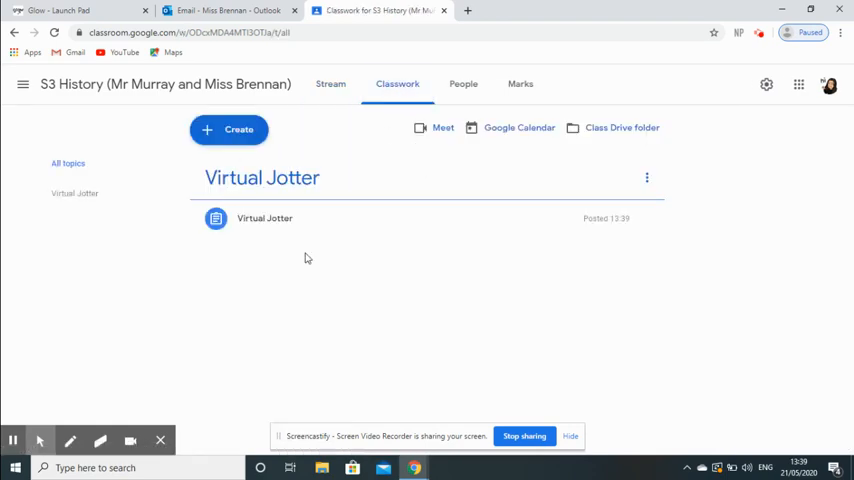
mouse_move(278, 228)
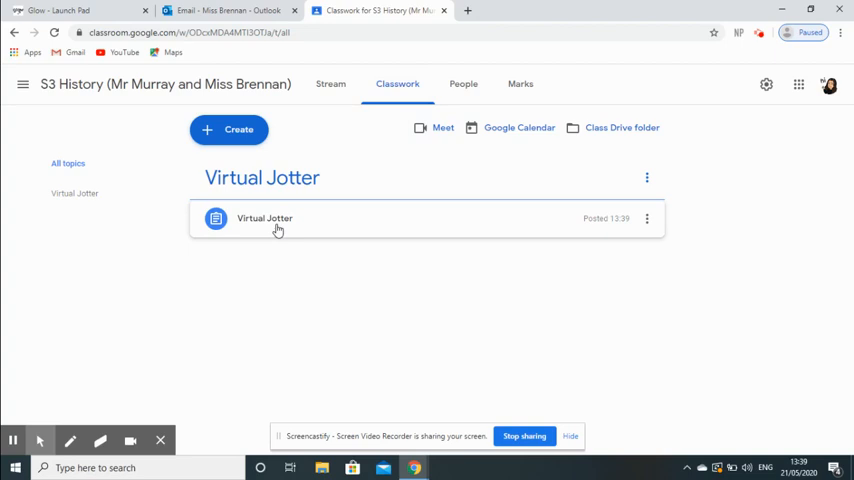
left_click(264, 218)
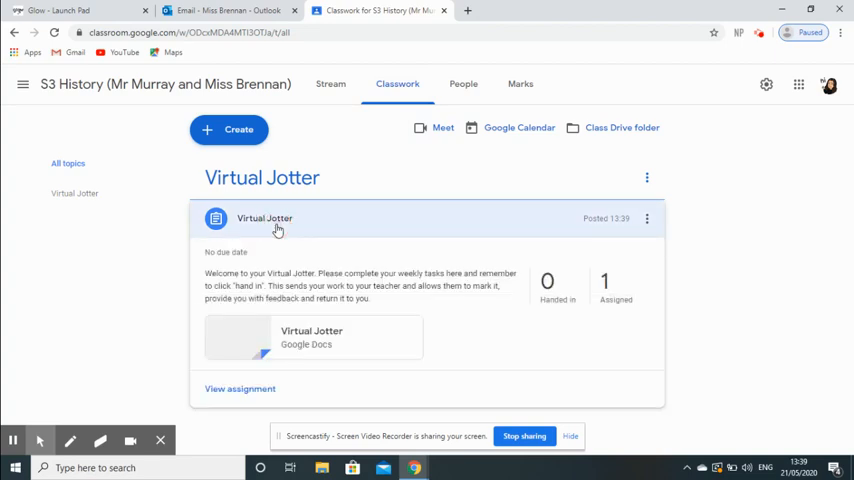